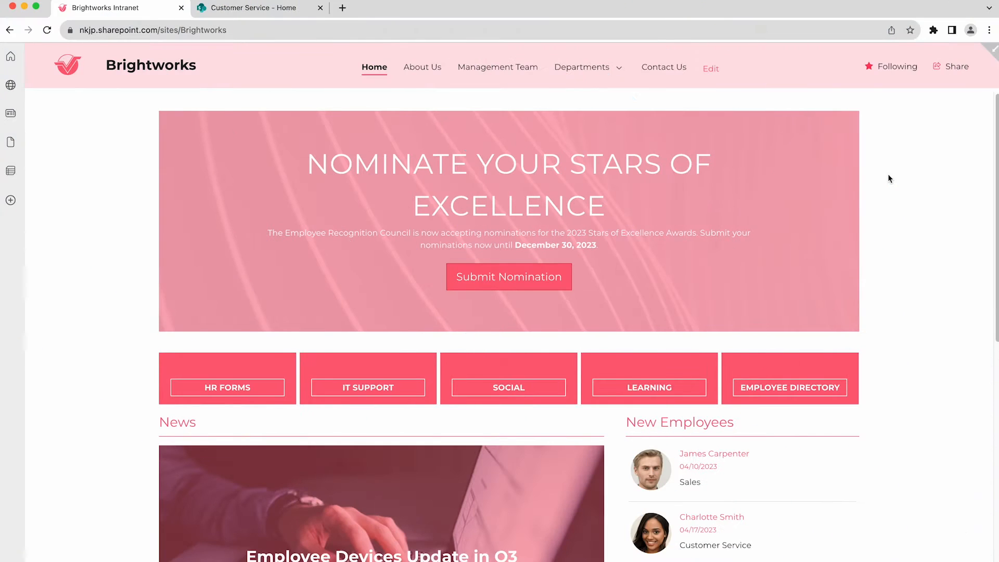
# - Reach the ShortPoint Theme Builder page from Brightworks' Site contents via the ShortPoint Dashboard tile
pyautogui.click(932, 56)
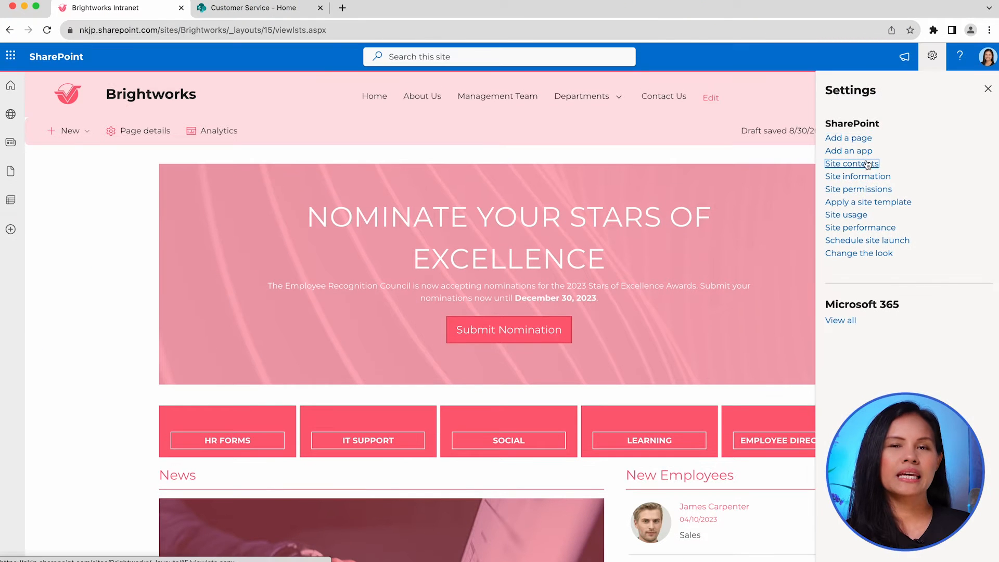
pyautogui.click(852, 163)
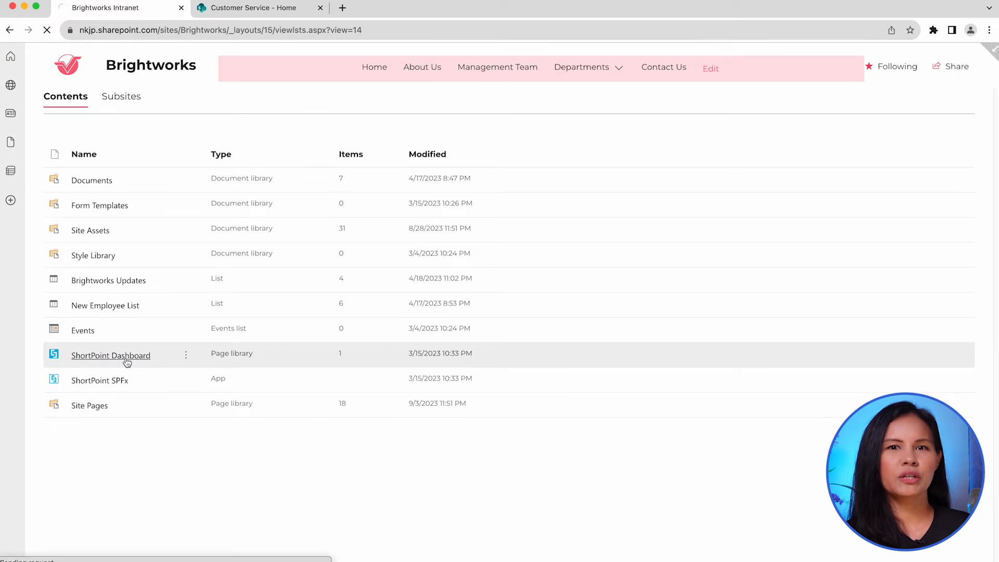
pyautogui.click(110, 356)
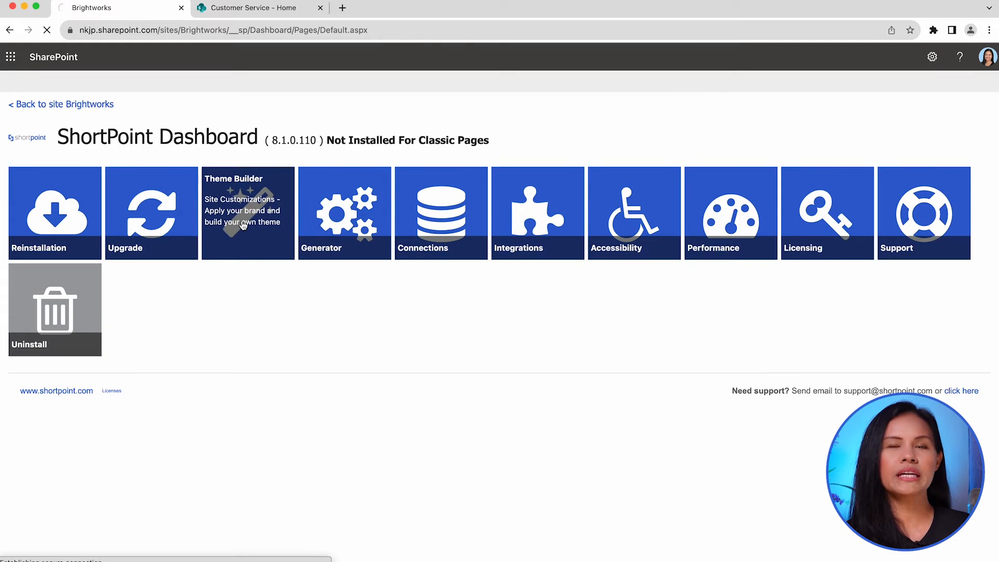
pyautogui.click(248, 213)
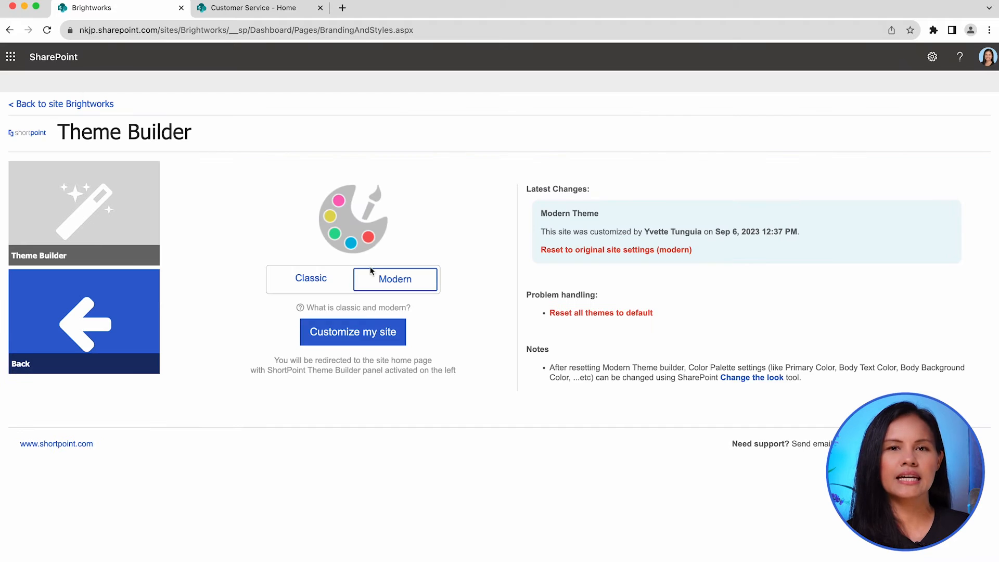
# - Start customizing Brightworks and scroll the Theme Builder panel down to its Utilities section
pyautogui.click(353, 332)
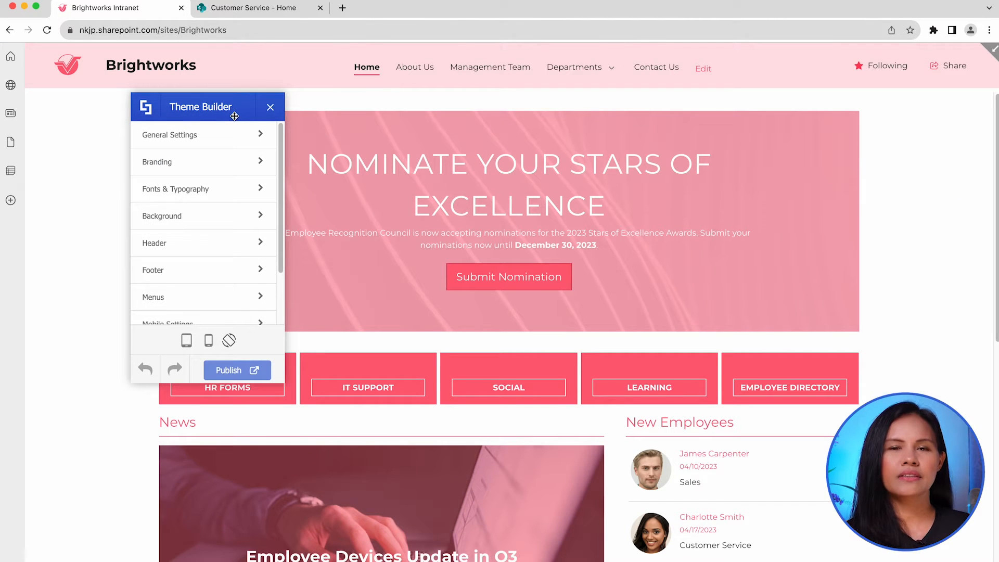
pyautogui.moveTo(285, 176)
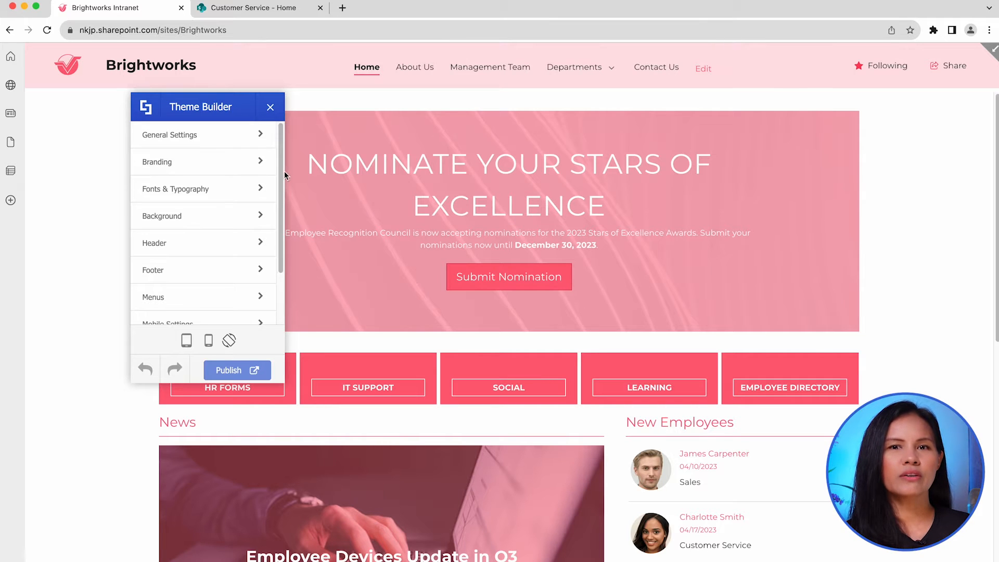
pyautogui.scroll(-3)
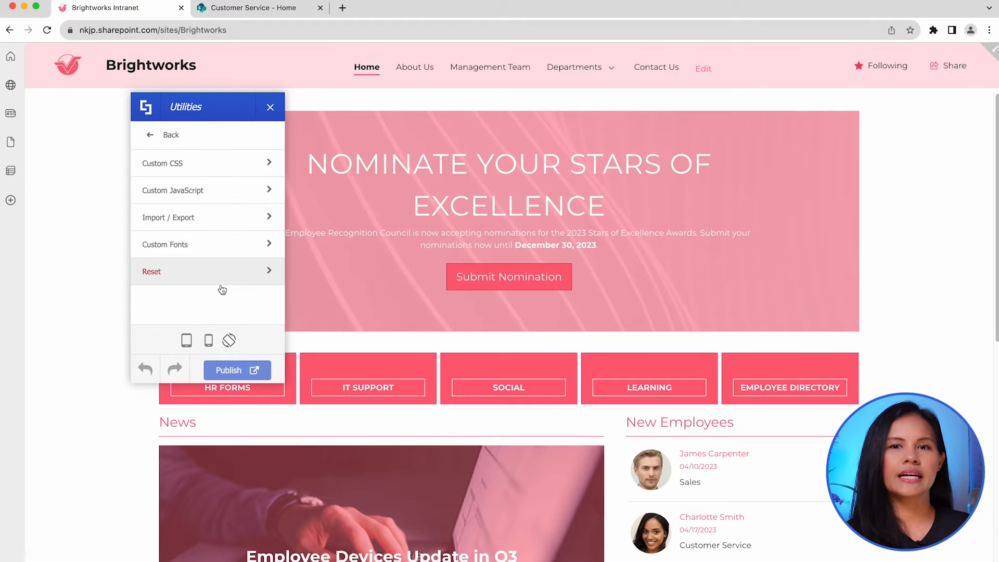
# - Copy Brightworks' exported Theme Builder settings from the Import / Export Export section
pyautogui.click(169, 218)
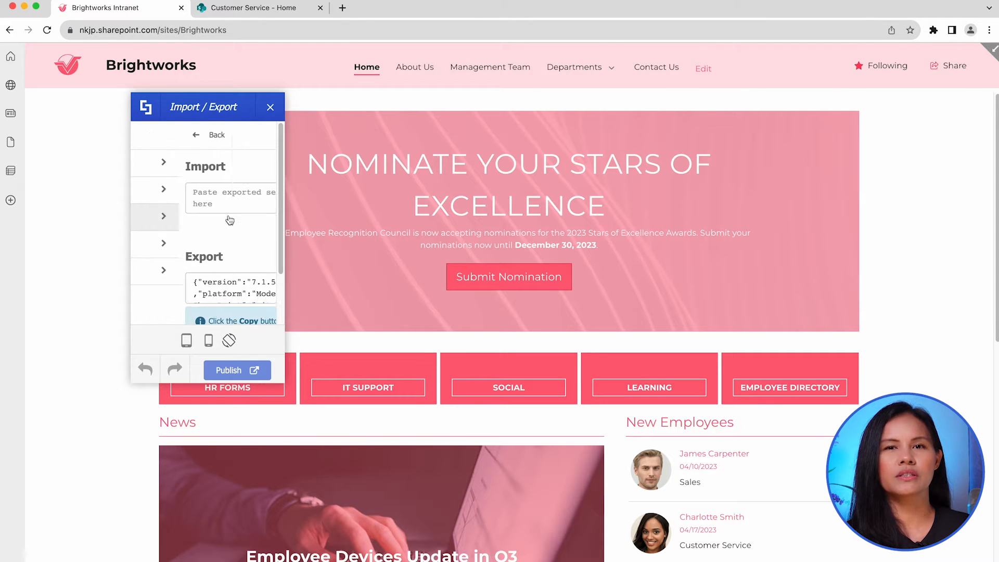
pyautogui.scroll(-3)
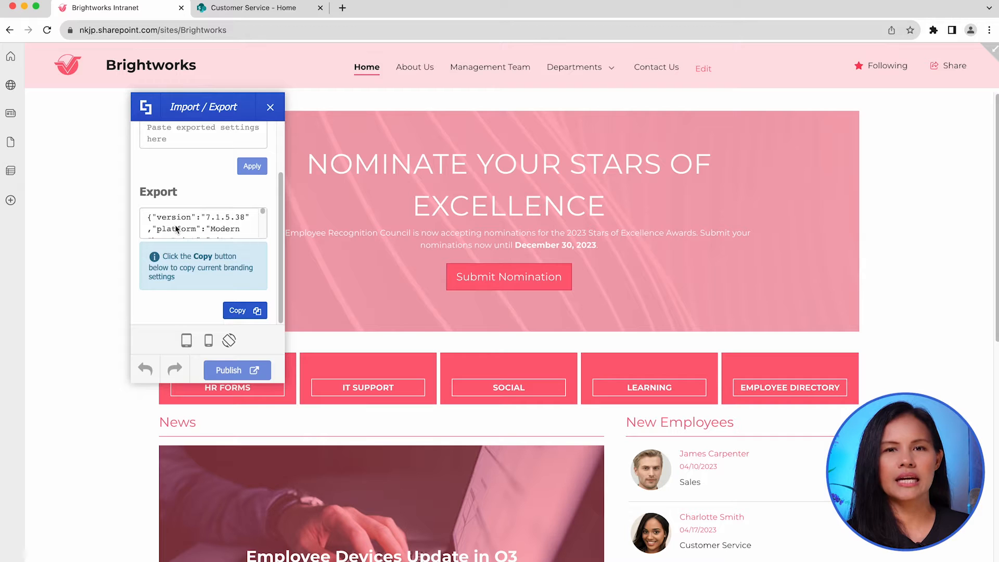
pyautogui.click(243, 310)
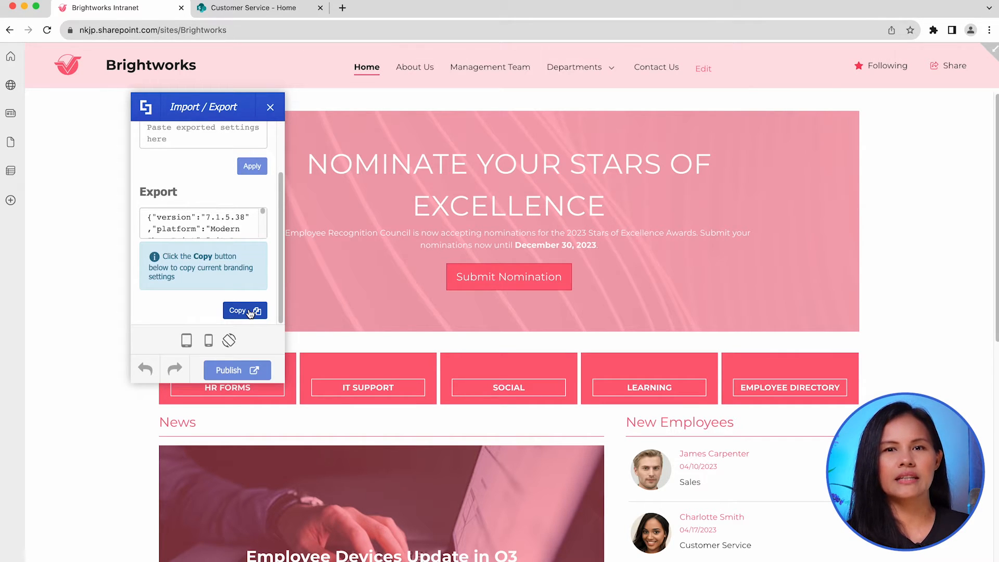
pyautogui.click(258, 7)
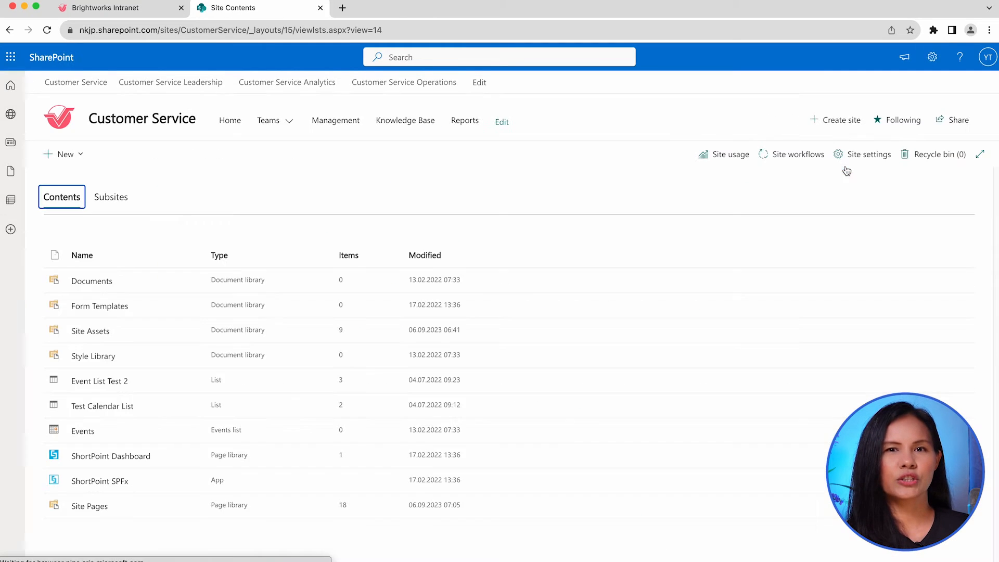
# - Paste the copied Brightworks settings into the Customer Service Theme Builder's Import box
pyautogui.click(110, 456)
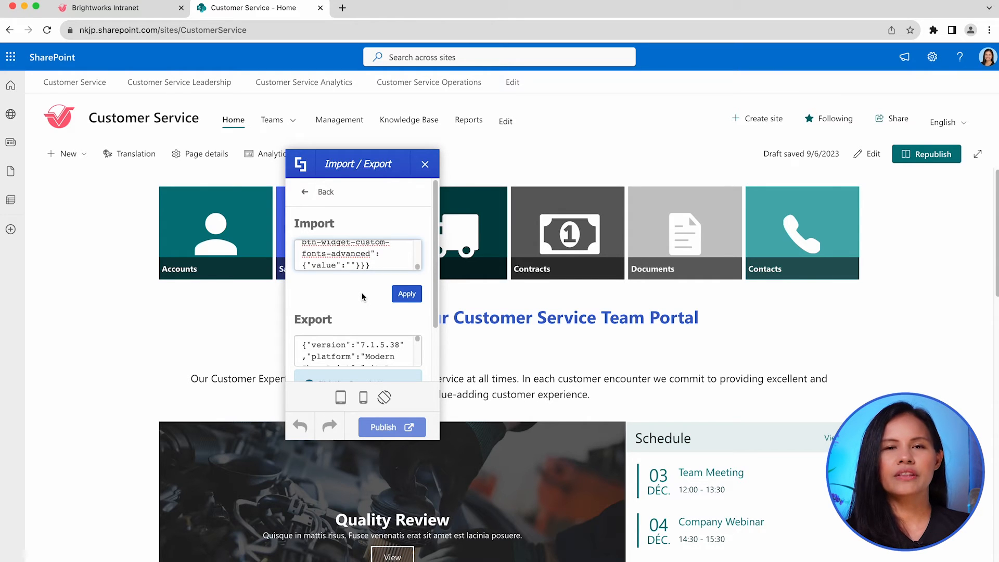
# - Apply the pasted Brightworks settings to Customer Service and publish the imported theme
pyautogui.click(407, 293)
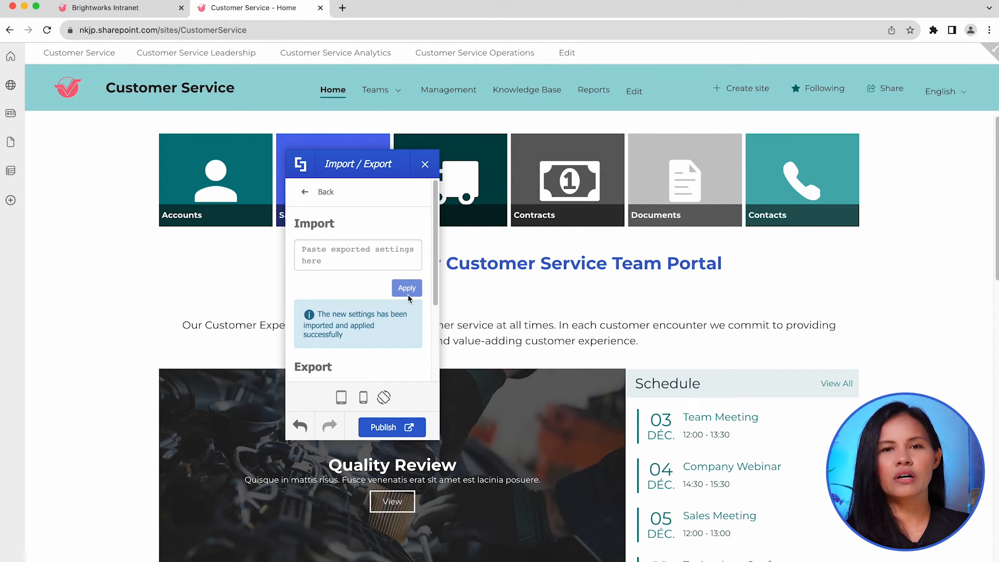
pyautogui.moveTo(402, 376)
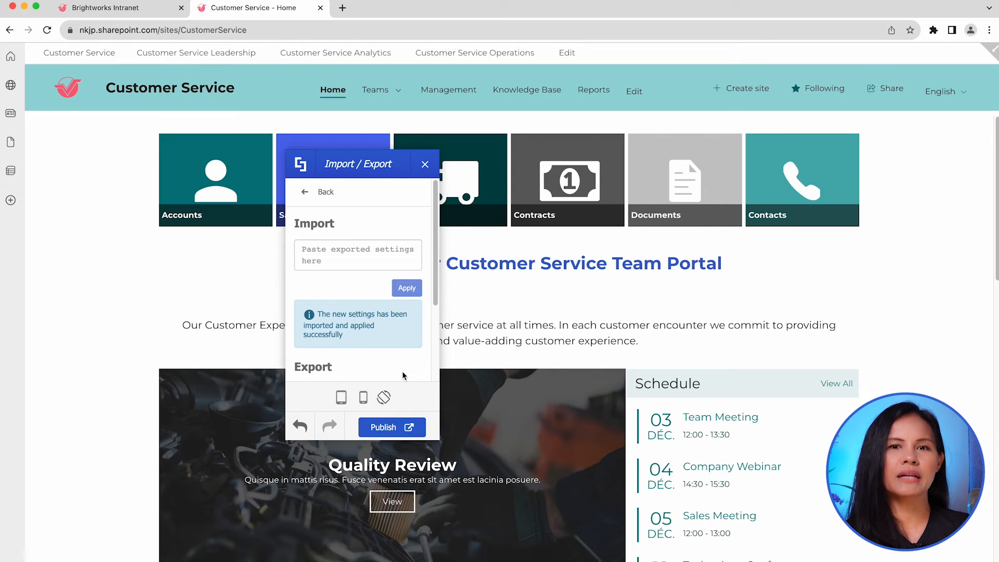
pyautogui.click(391, 426)
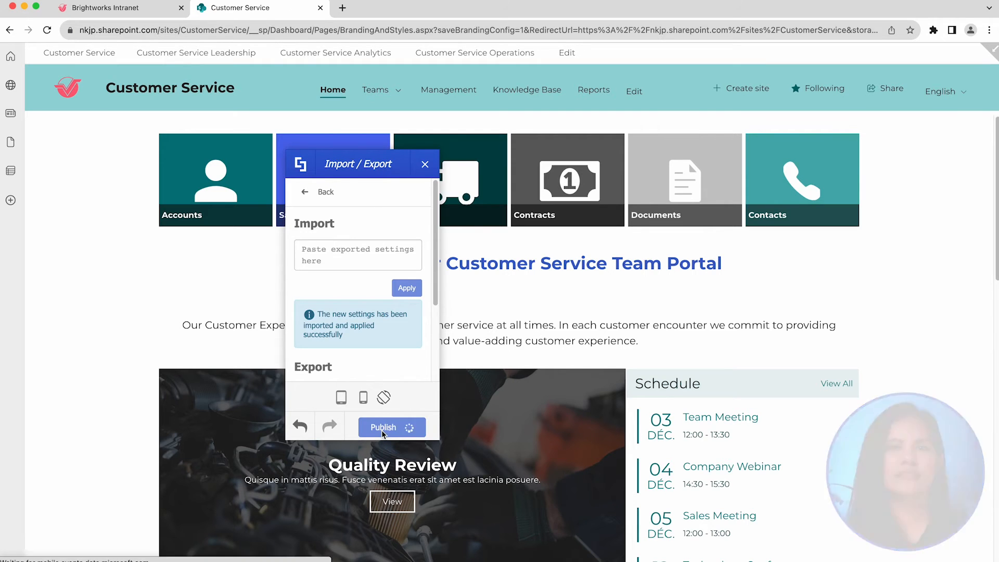
pyautogui.click(382, 426)
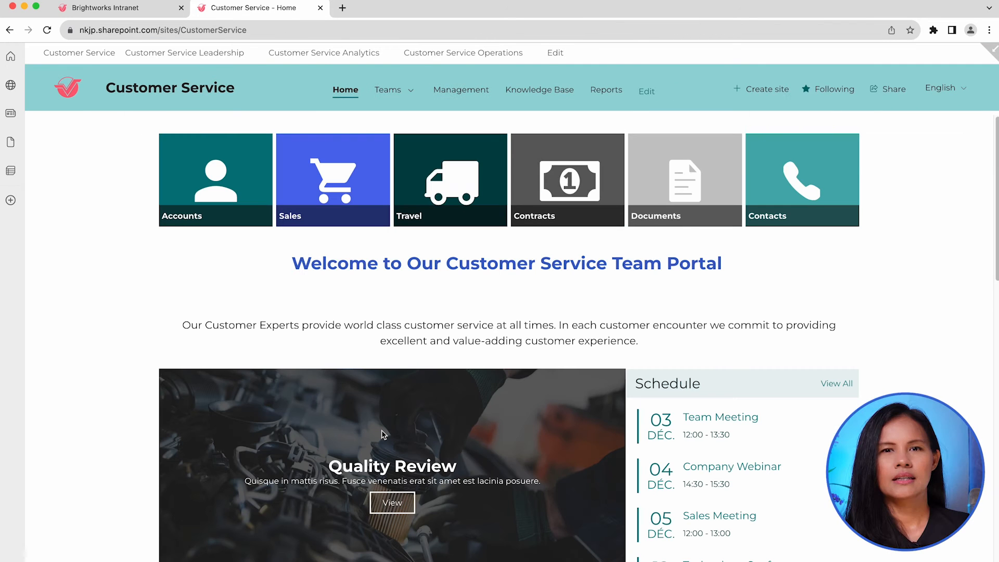
pyautogui.moveTo(295, 341)
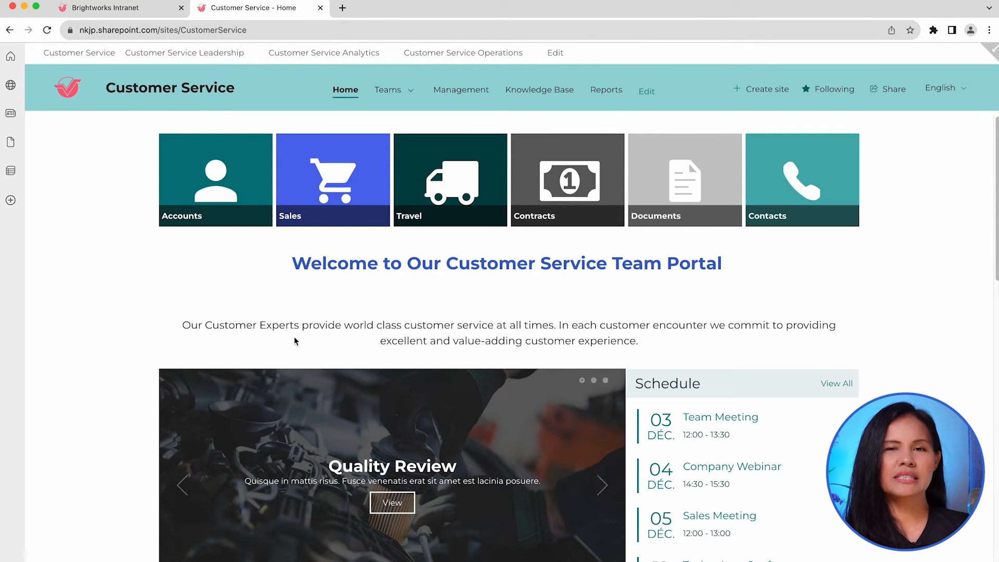
pyautogui.moveTo(214, 270)
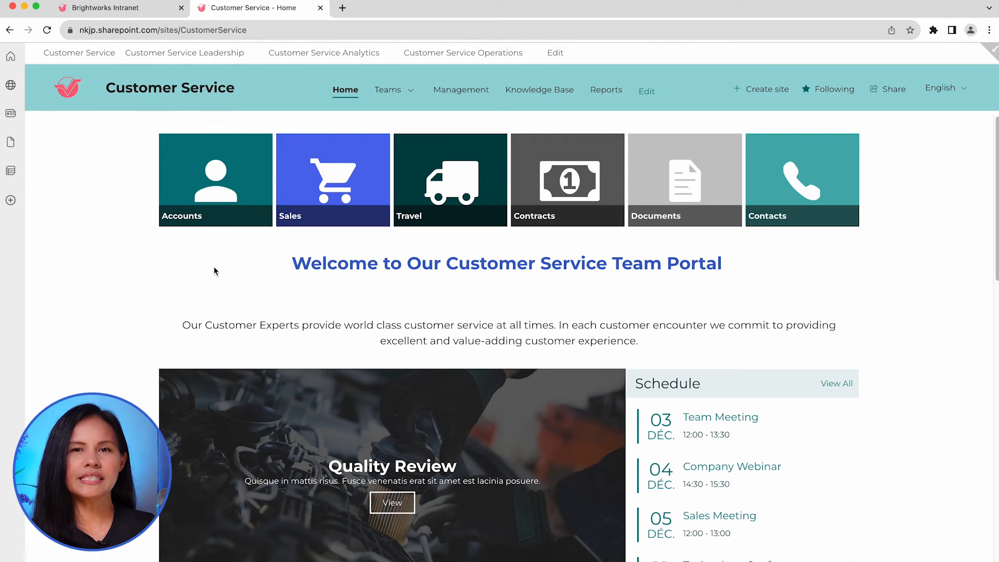
pyautogui.moveTo(893, 90)
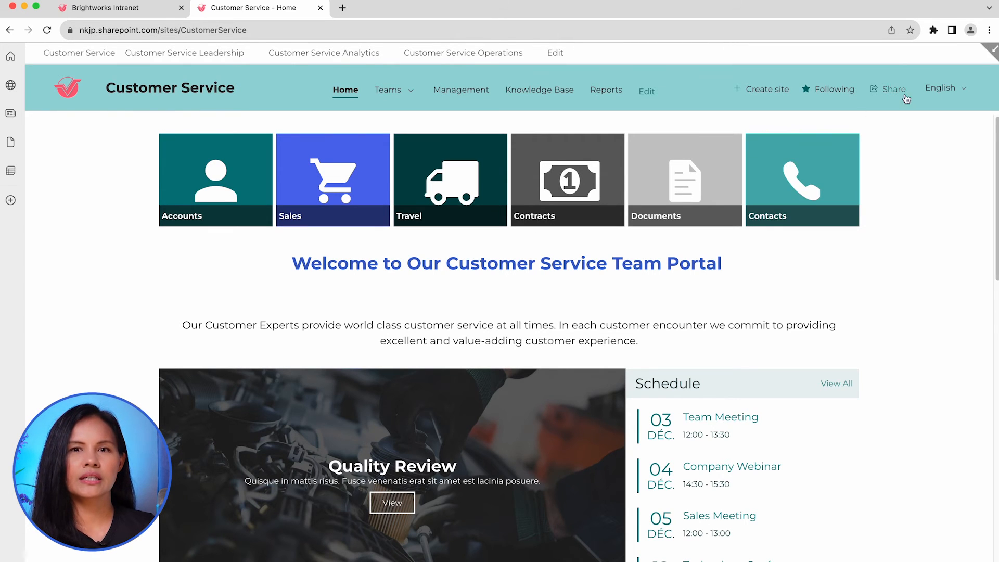
# - Refresh the Customer Service home page from the Settings panel to reveal the new pink theme
pyautogui.click(931, 57)
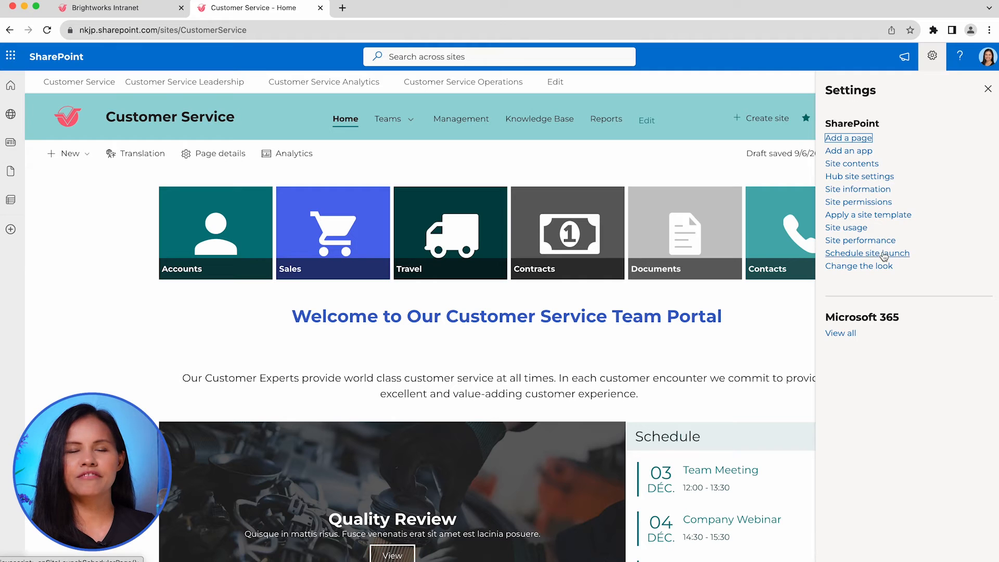
pyautogui.click(859, 265)
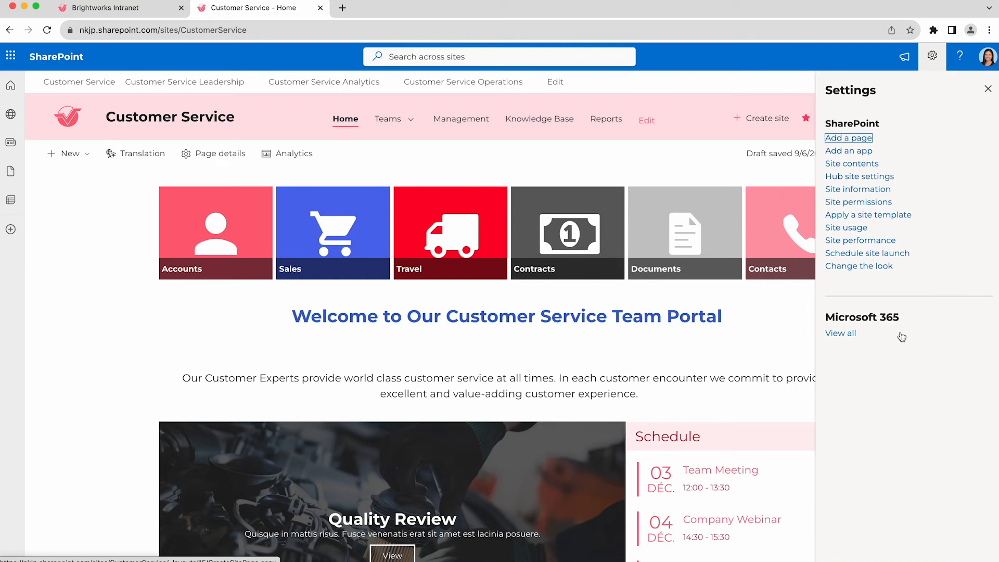
pyautogui.click(987, 88)
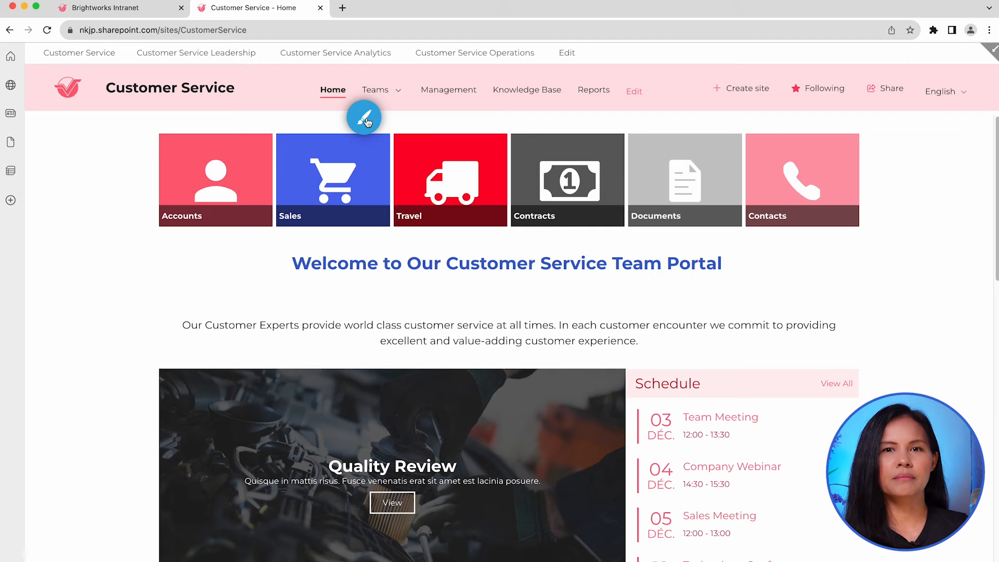
# - Set Customer Service's Primary Color to the Primary palette swatch under Branding > Color Palette and publish
pyautogui.click(363, 117)
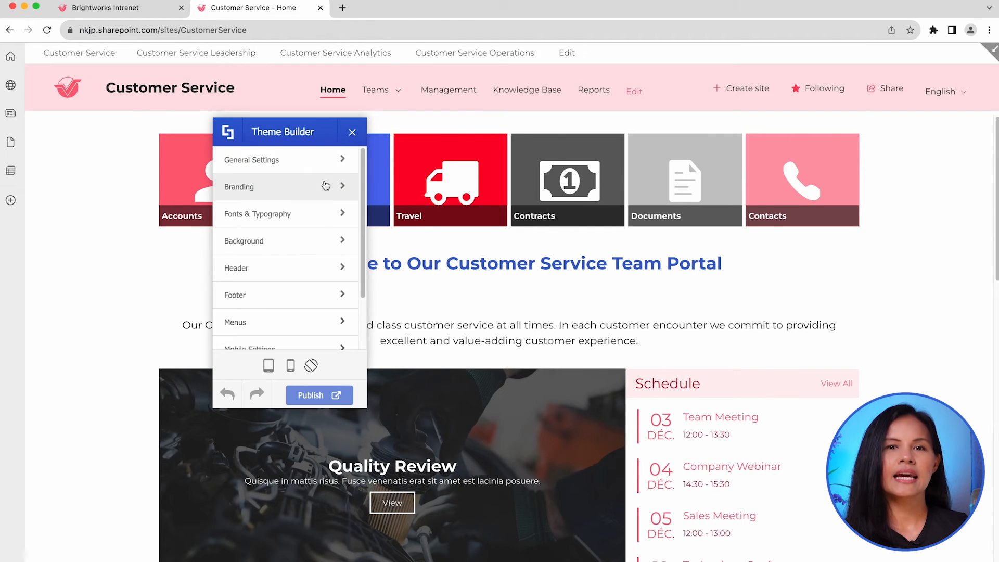
pyautogui.click(239, 187)
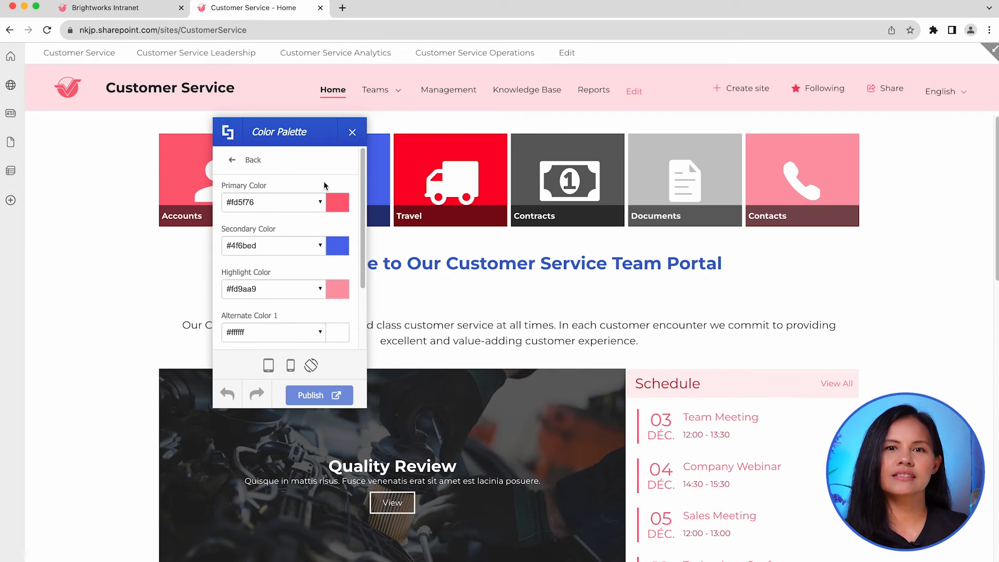
pyautogui.scroll(-3)
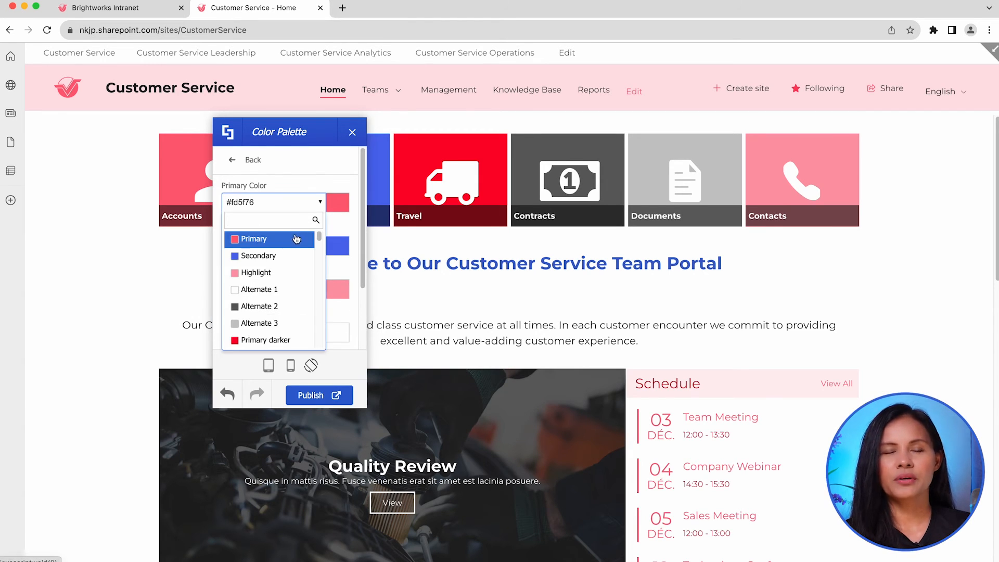
pyautogui.click(254, 239)
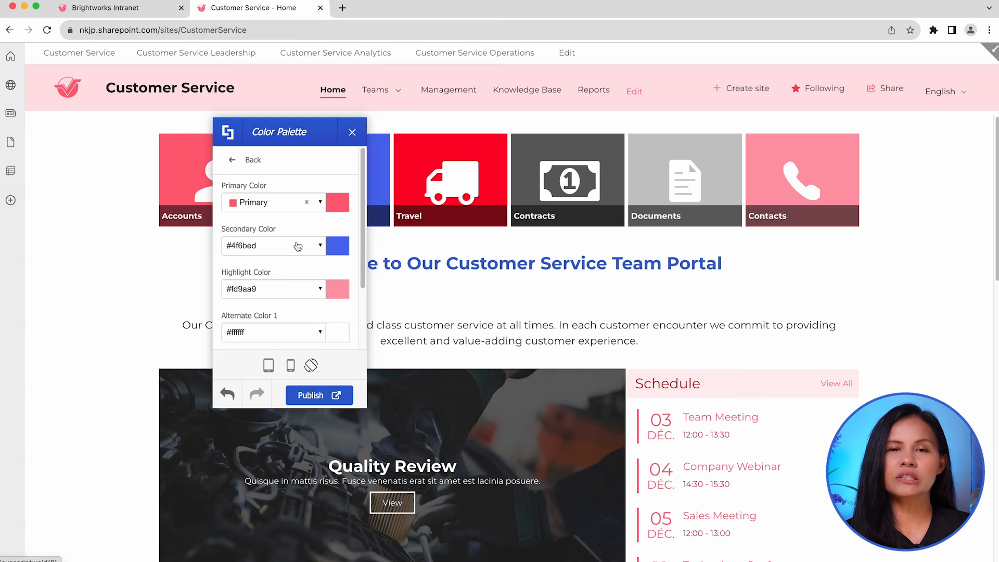
pyautogui.moveTo(305, 292)
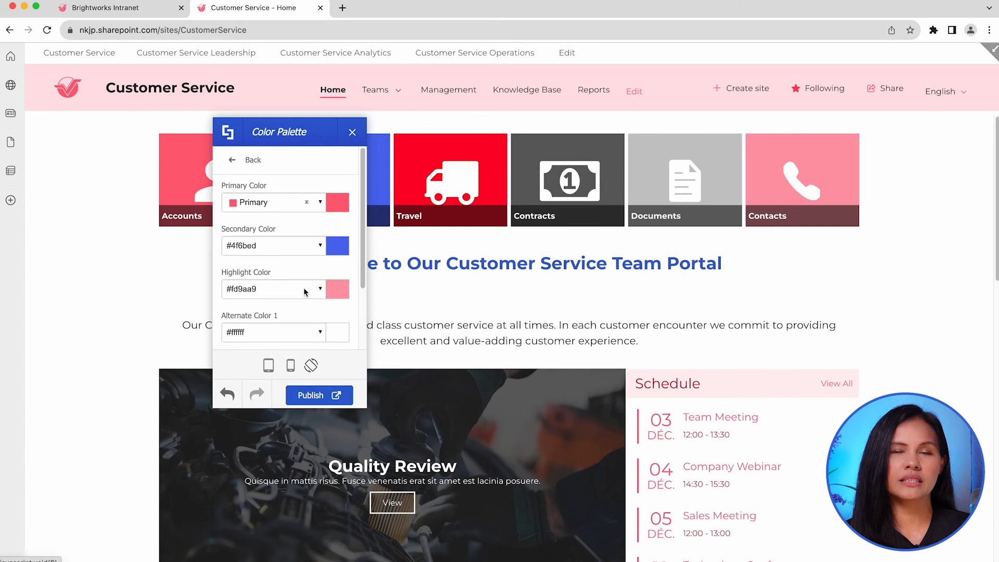
pyautogui.click(318, 395)
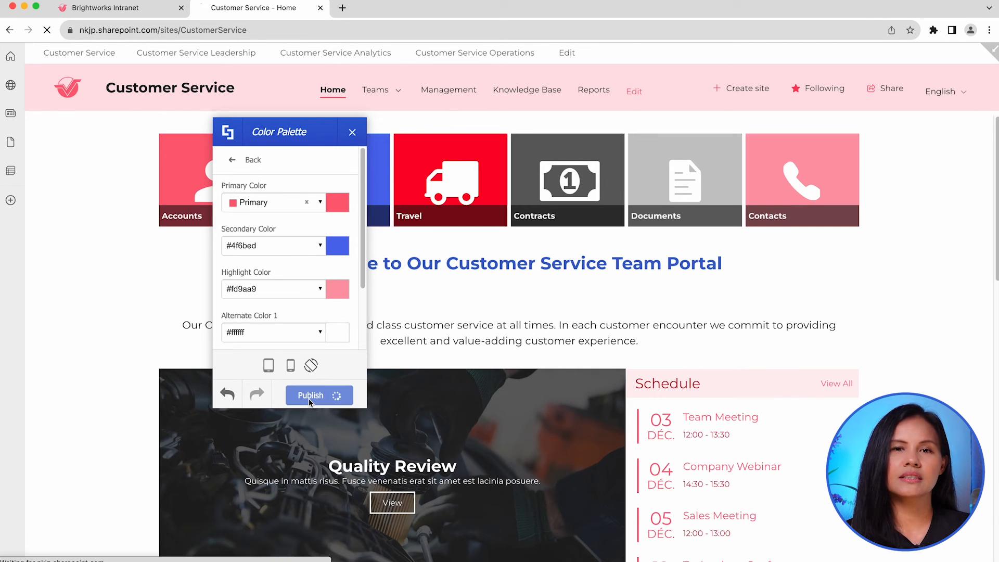
pyautogui.click(310, 395)
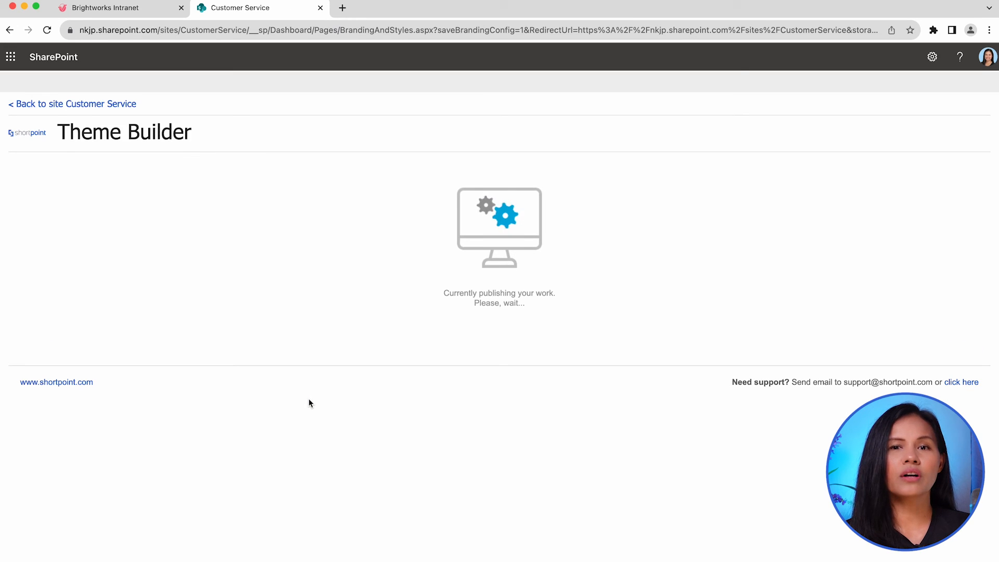